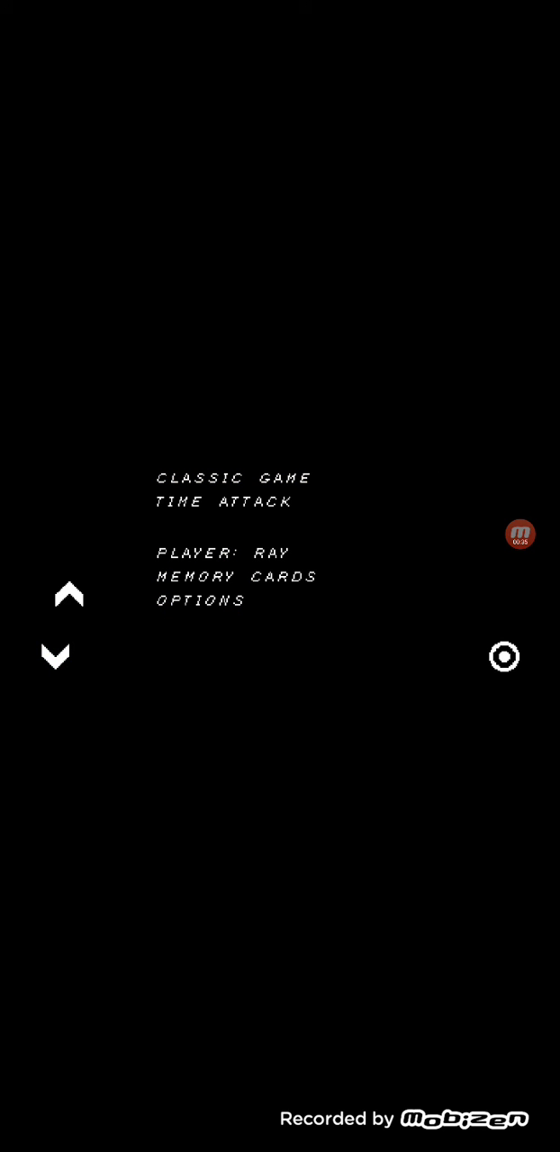
# Step: Move the main menu selection down to Time Attack with the on-screen arrow
pyautogui.click(225, 502)
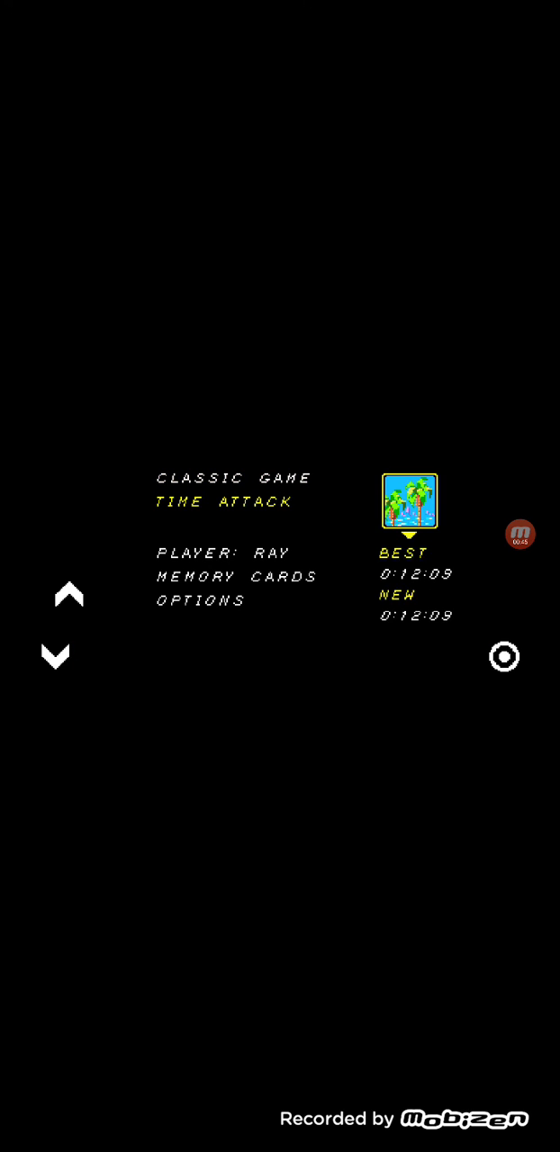
# Step: Move the selection down to Options, then back up one entry
pyautogui.click(56, 655)
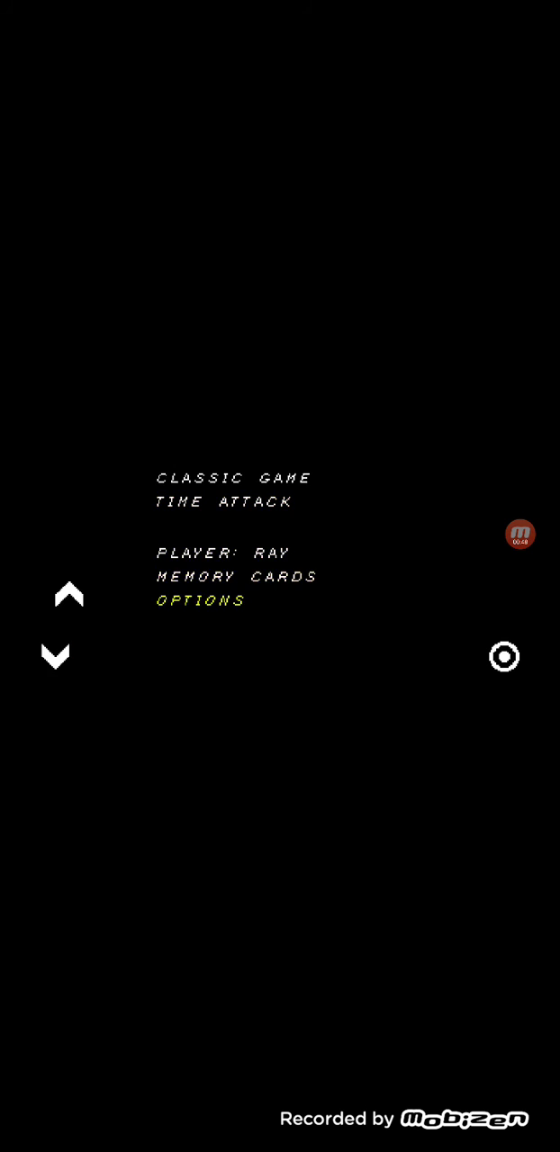
pyautogui.click(56, 595)
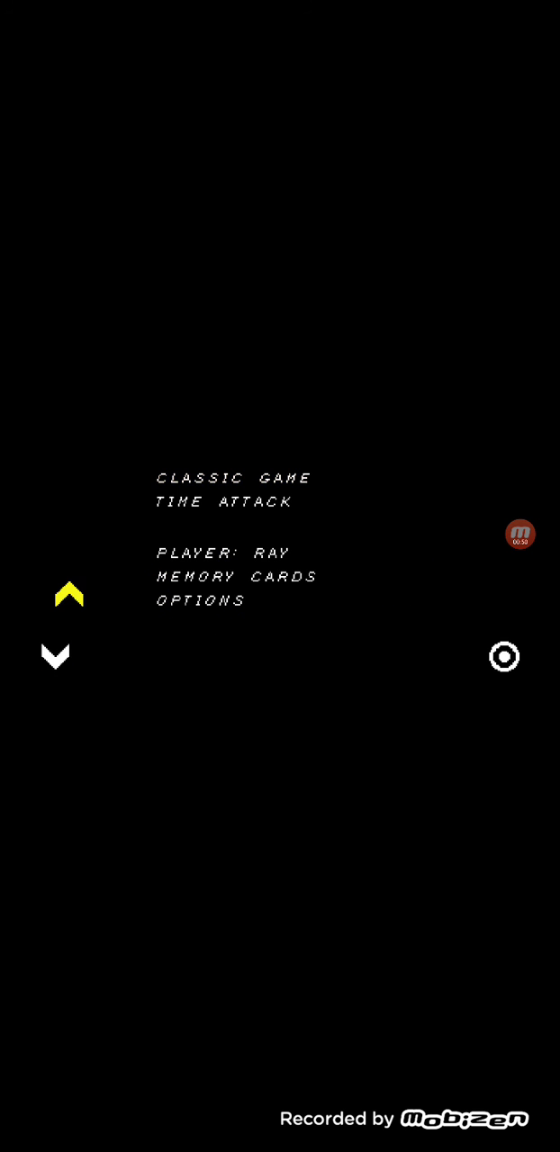